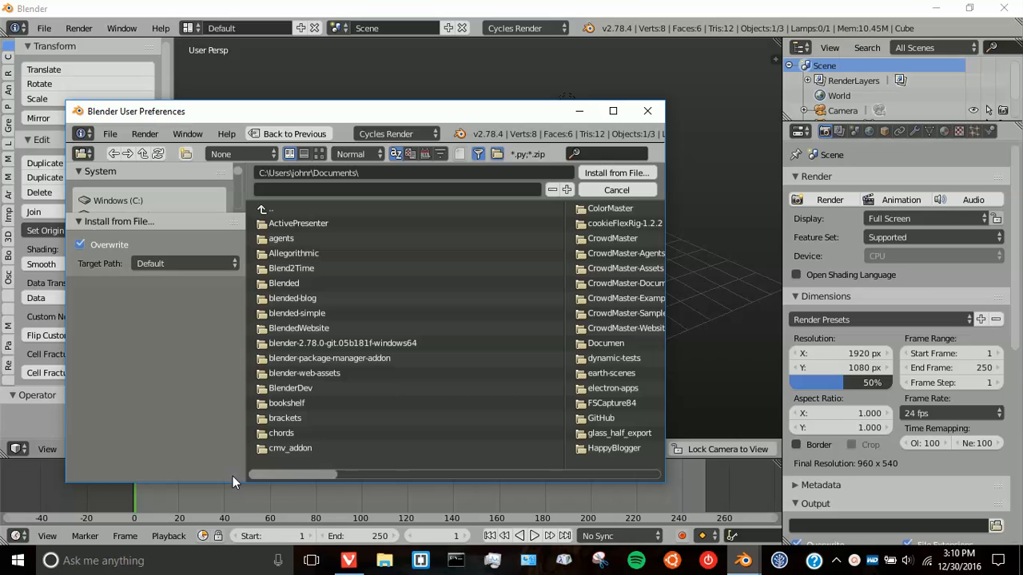
# Step: Install the documentation add-on from its zip file and find it by searching 'doc'
pyautogui.click(617, 172)
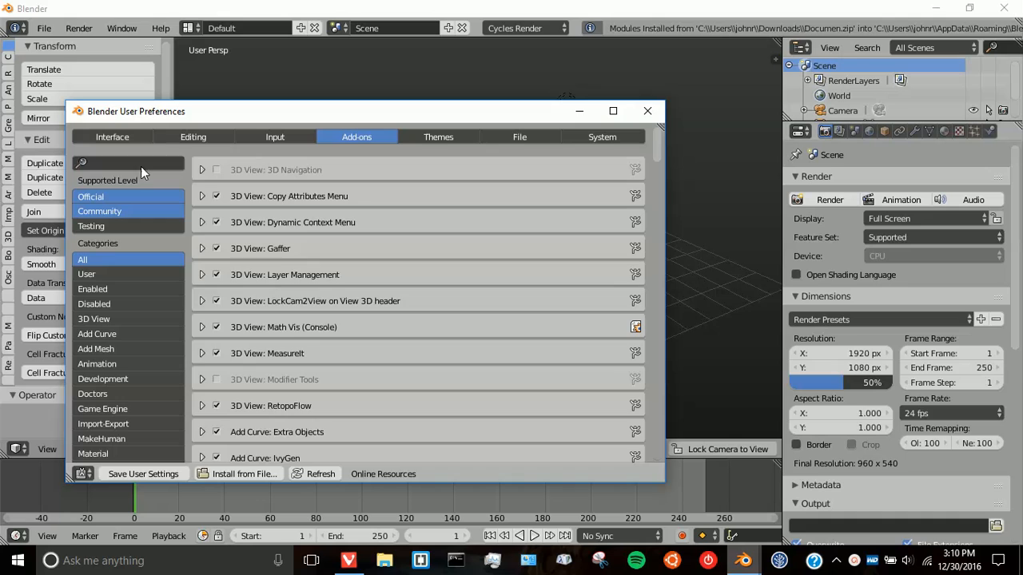
pyautogui.write('doc')
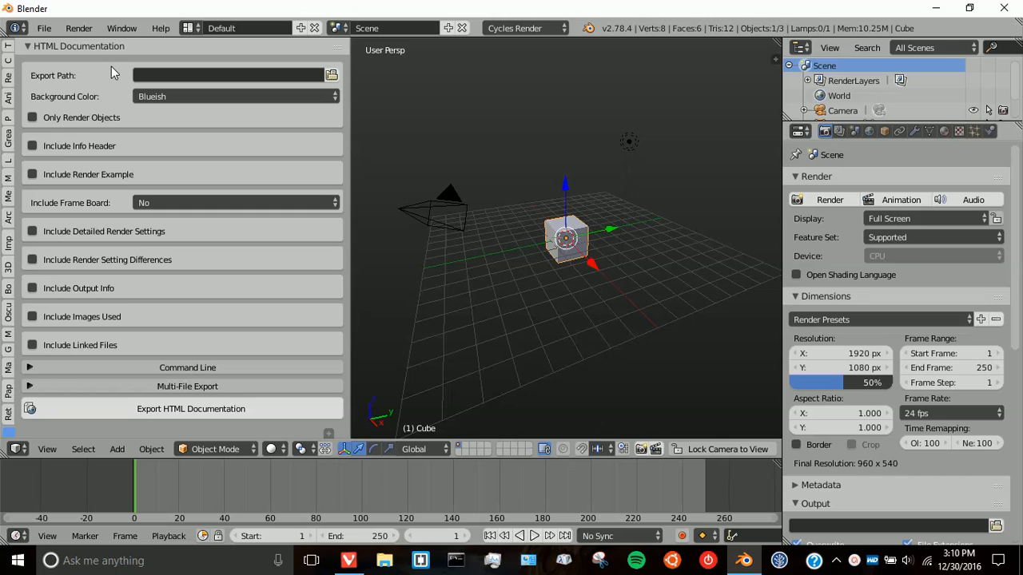
pyautogui.moveTo(594, 348)
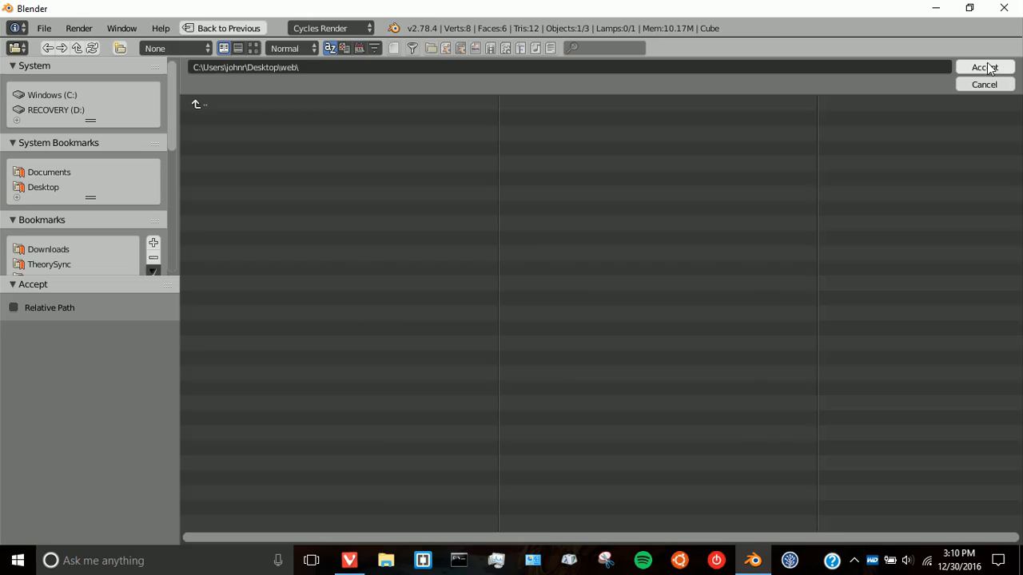
# Step: Set the export path to the Desktop\web folder and the background colour to Wisteria
pyautogui.click(984, 67)
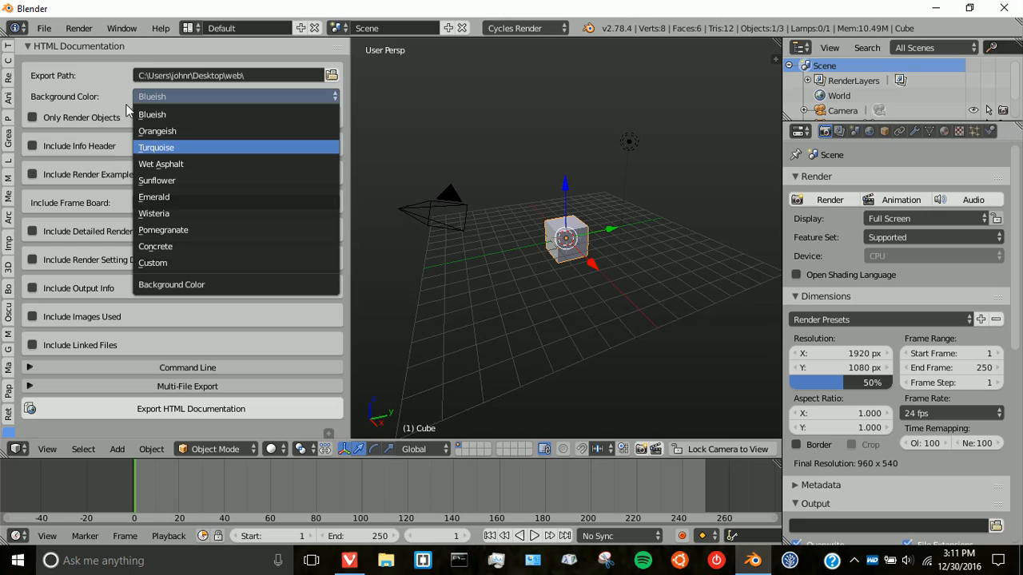
pyautogui.click(153, 214)
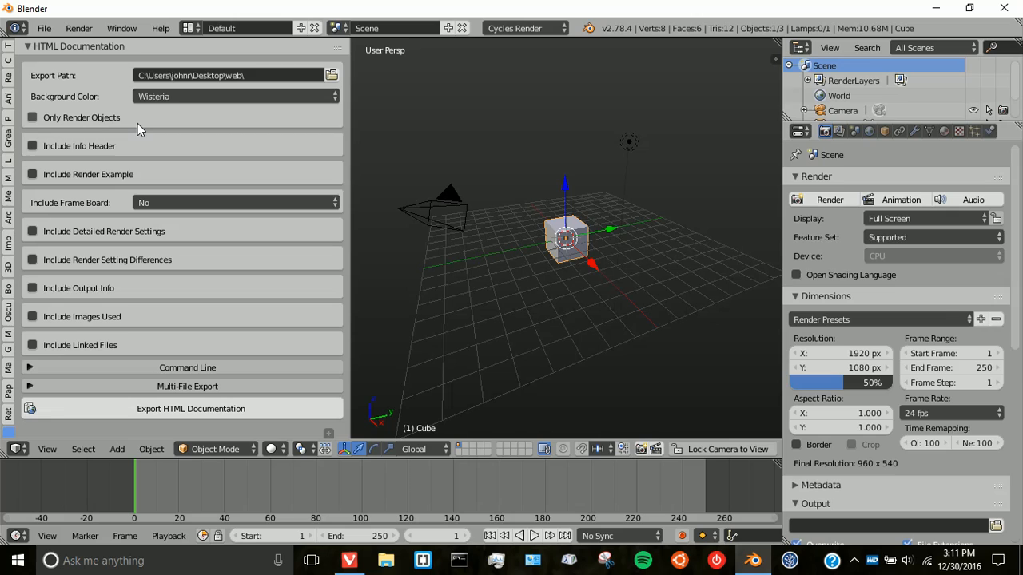
pyautogui.moveTo(422, 165)
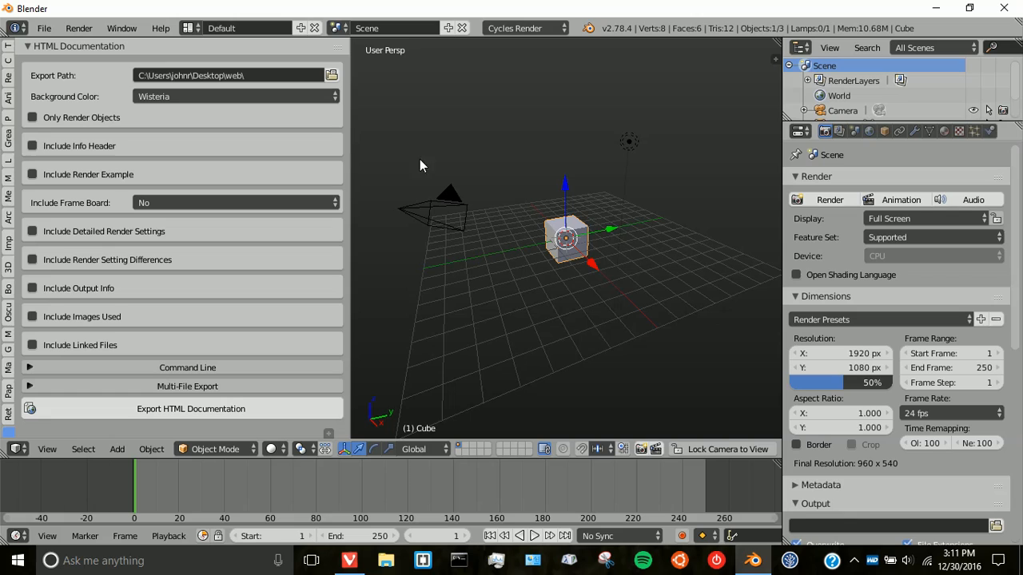
# Step: Include the info header, a render example and a Keyframe or Marker and Info frame board
pyautogui.click(32, 145)
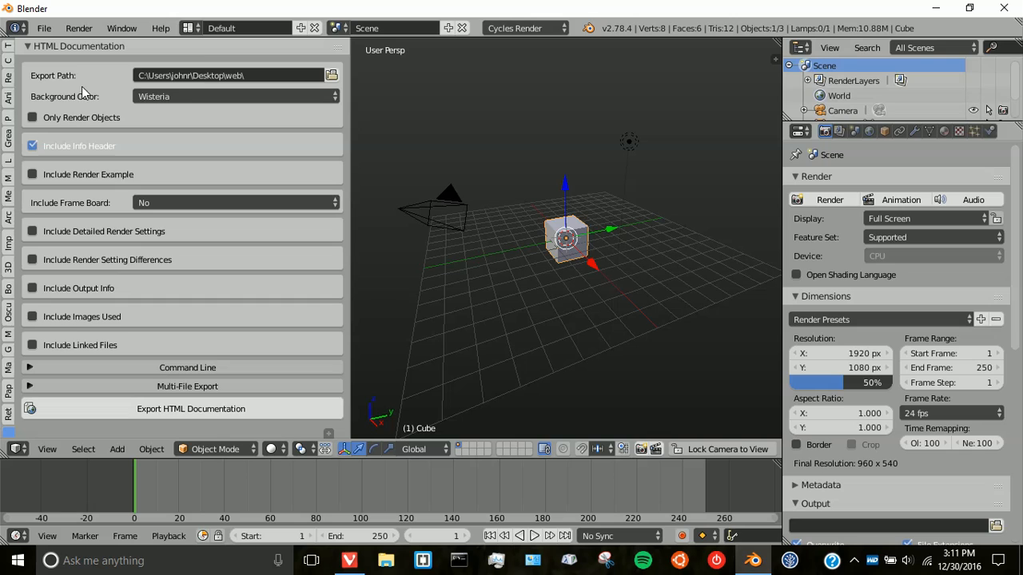
pyautogui.moveTo(585, 165)
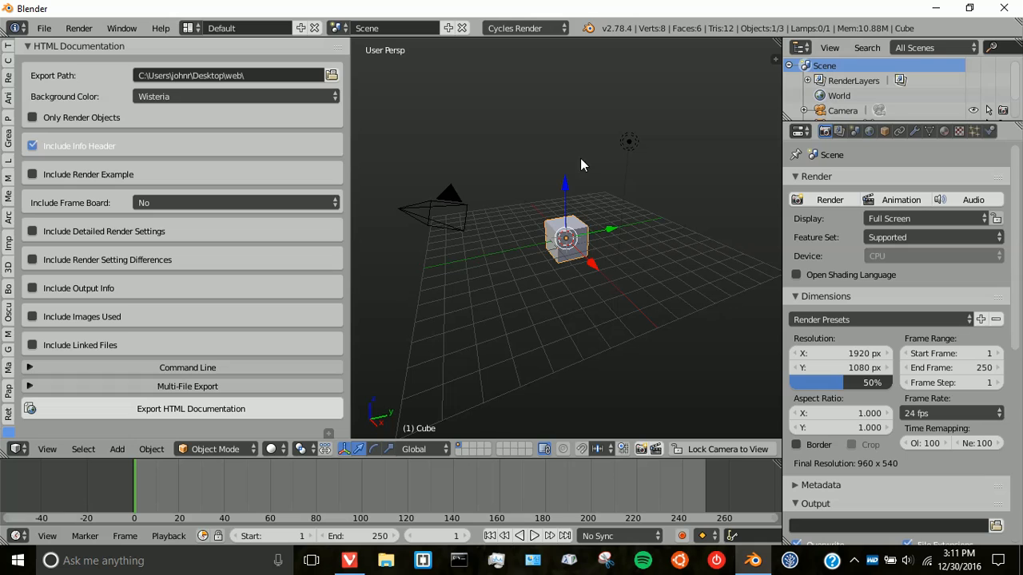
pyautogui.click(32, 175)
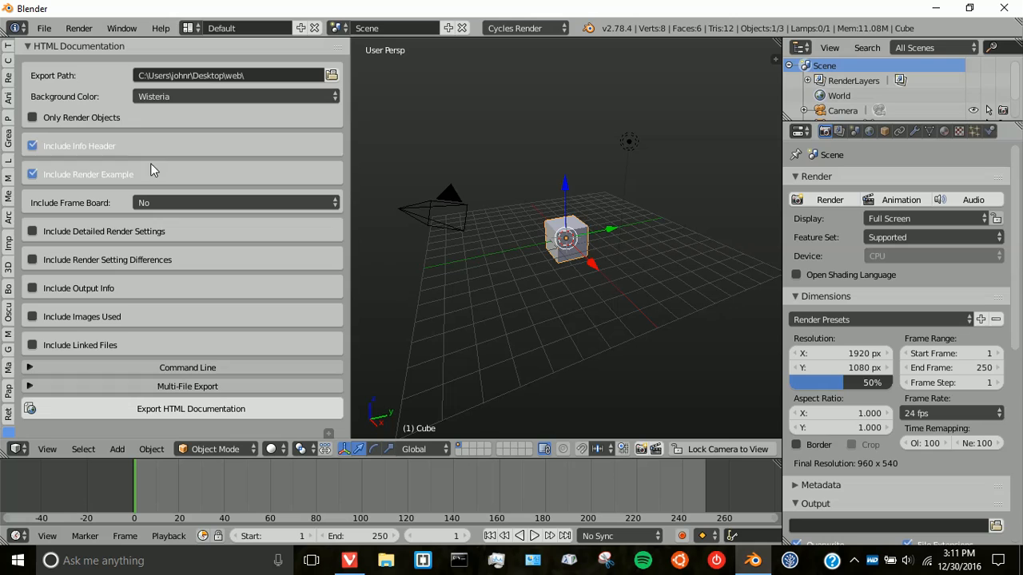
pyautogui.click(235, 201)
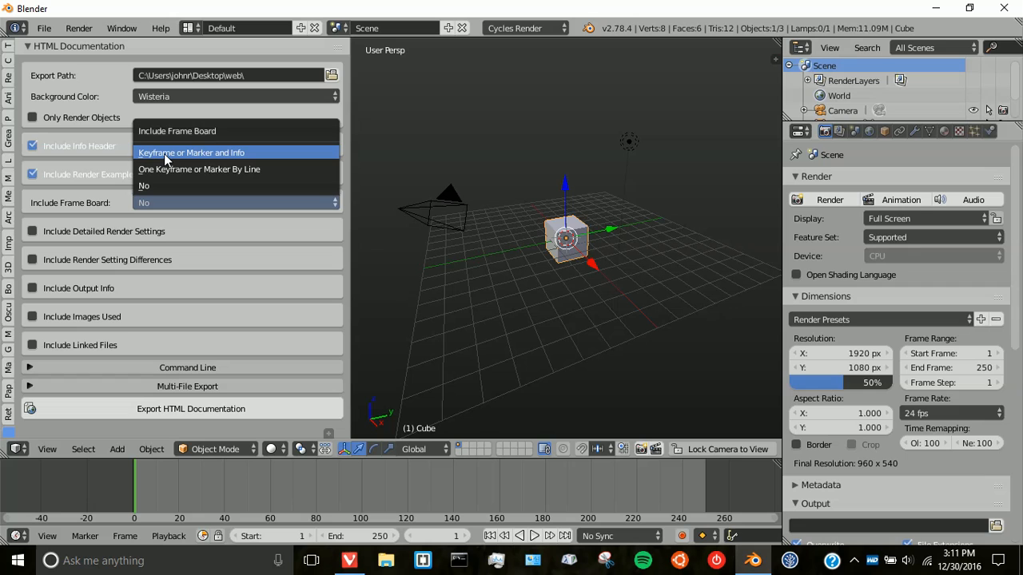
pyautogui.click(192, 152)
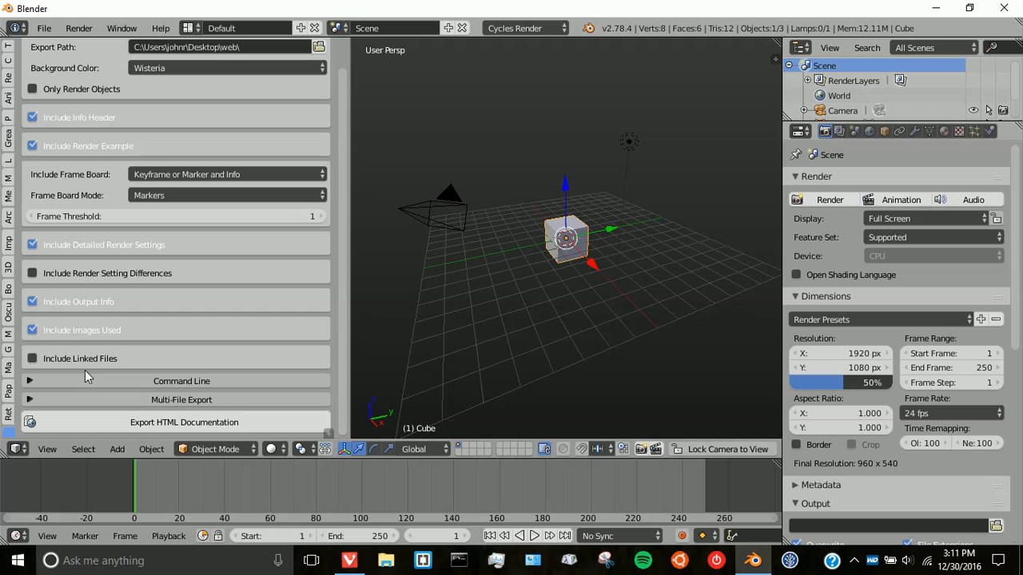
# Step: Export the HTML documentation and review the generated page for the untitled scene in the browser
pyautogui.click(347, 561)
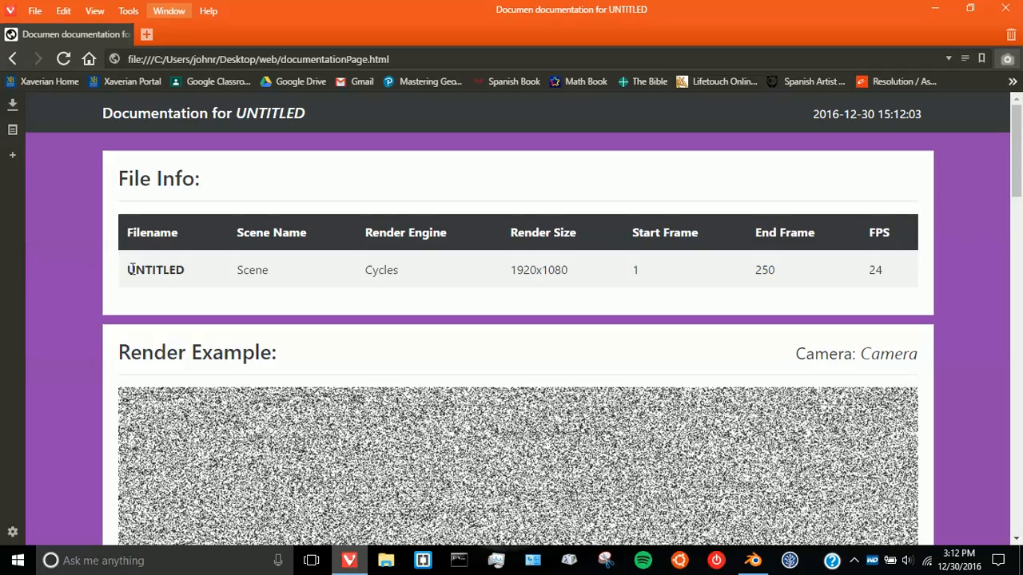
pyautogui.scroll(-3)
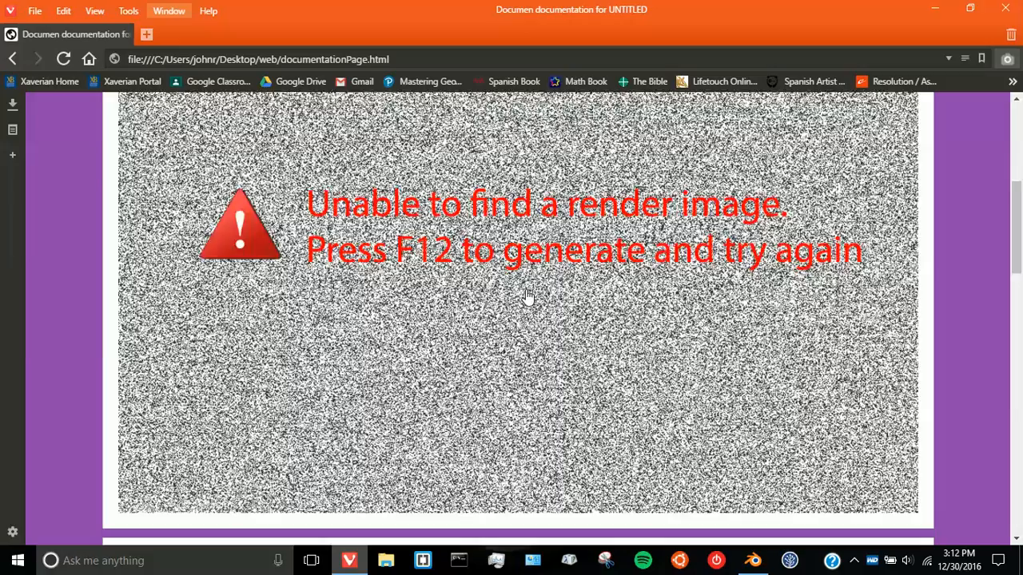
pyautogui.scroll(-3)
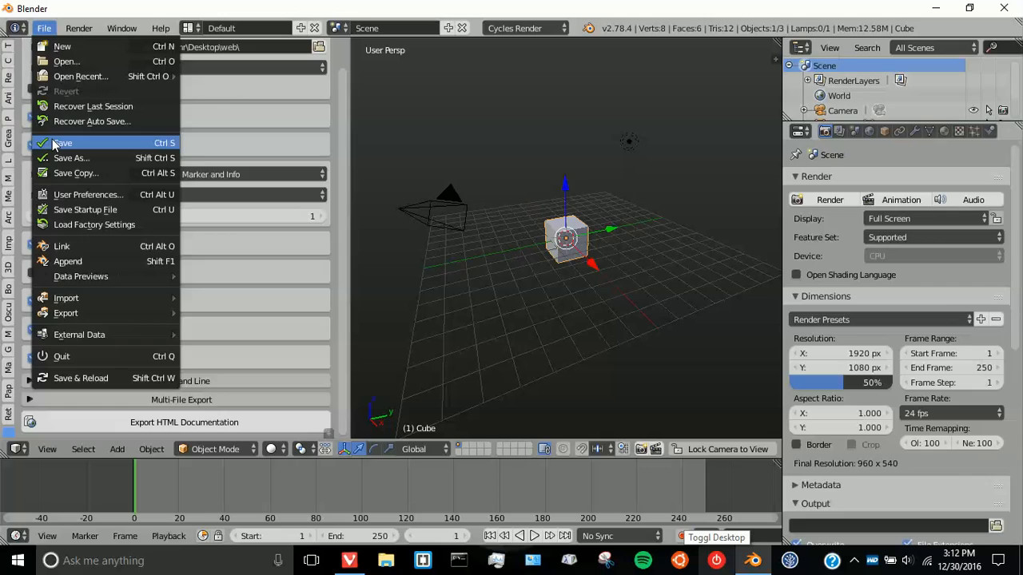
# Step: Save the scene as web.blend and export the HTML documentation again
pyautogui.click(60, 142)
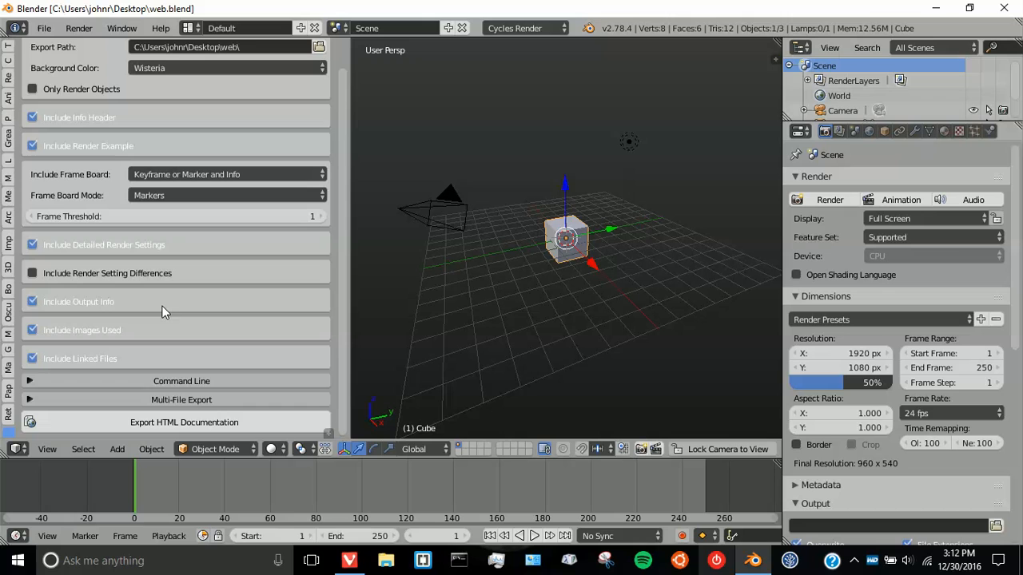
pyautogui.click(184, 422)
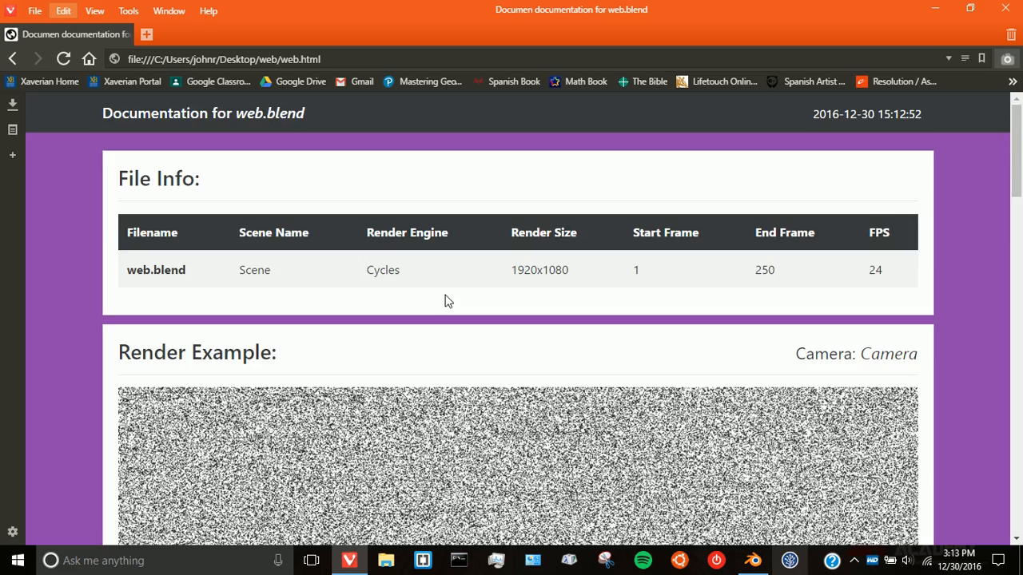
# Step: Review the web.blend page down to its render example and detailed render settings
pyautogui.scroll(-3)
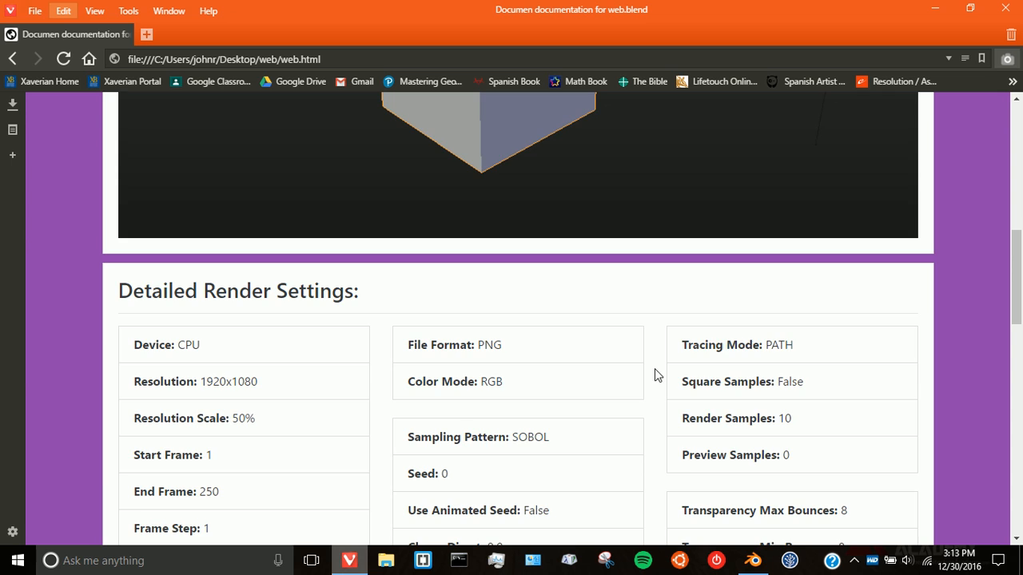
pyautogui.scroll(-3)
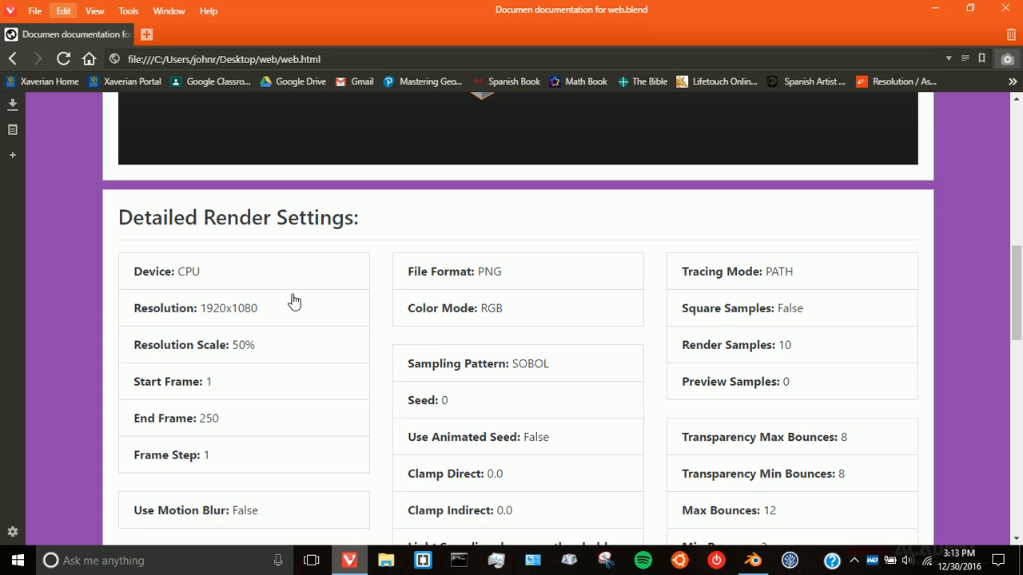
pyautogui.scroll(-3)
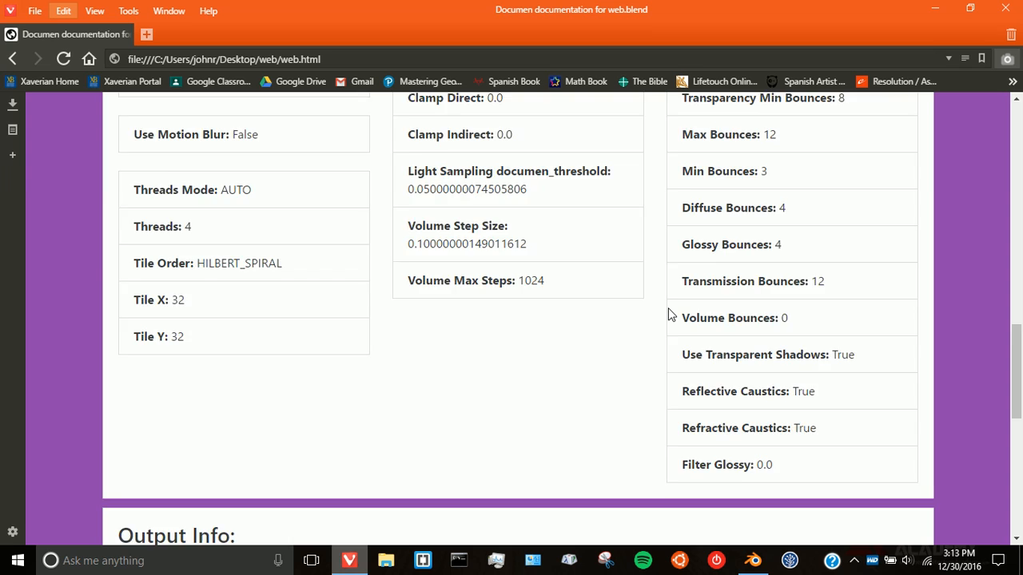
pyautogui.scroll(-3)
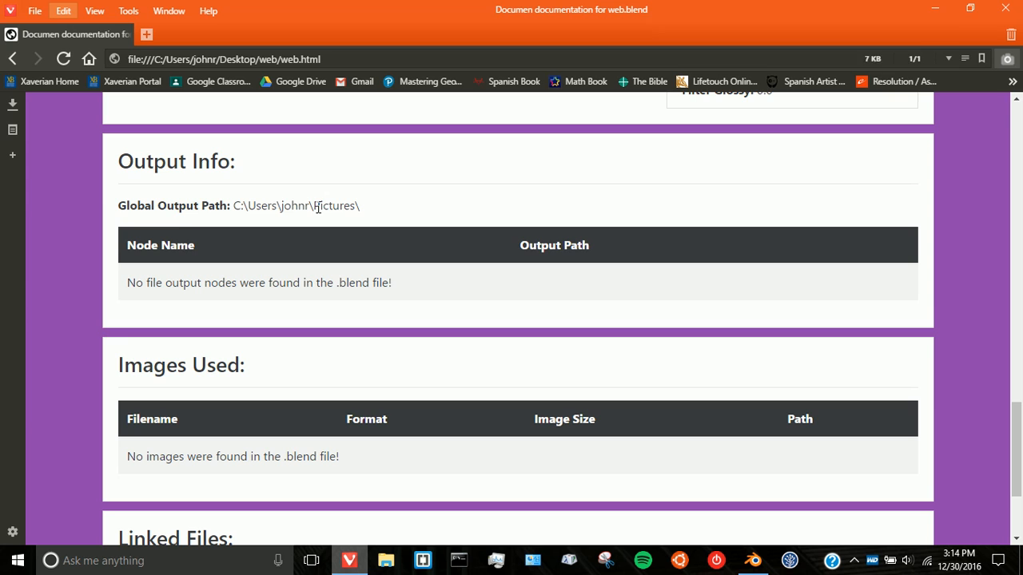
pyautogui.scroll(-3)
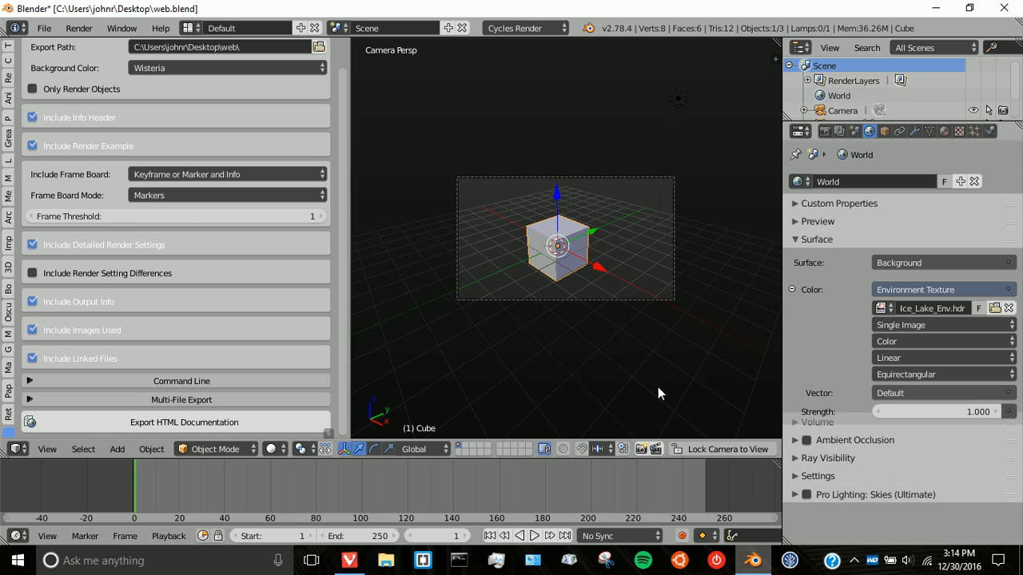
# Step: Re-export the documentation now that the world uses the Ice_Lake_Env.hdr environment texture
pyautogui.click(182, 422)
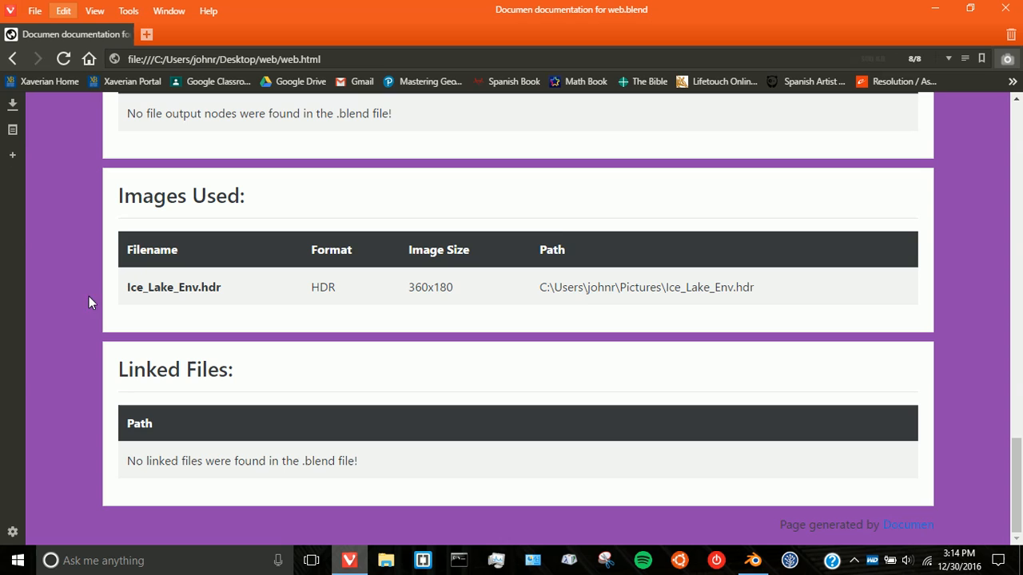
pyautogui.moveTo(745, 315)
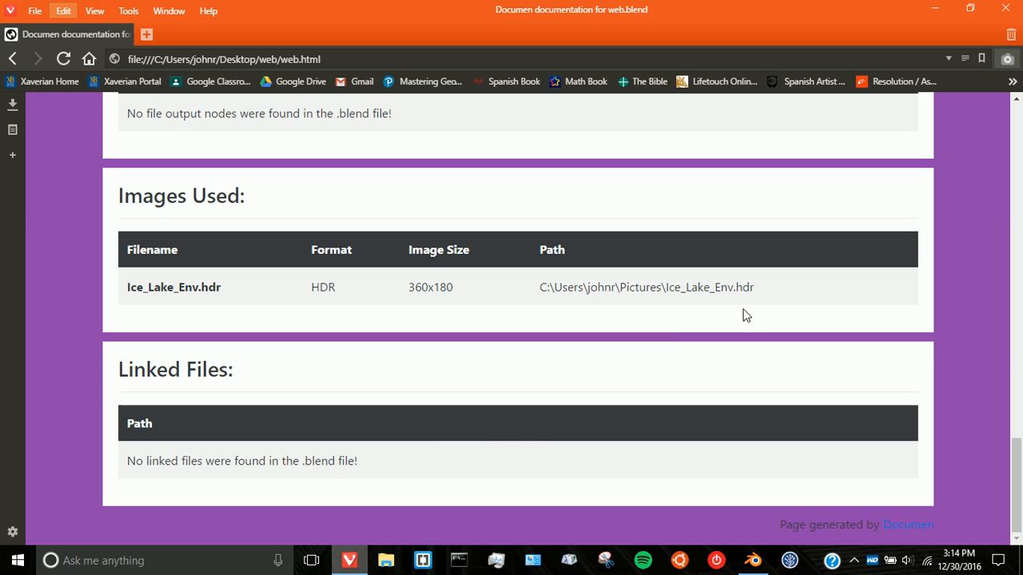
# Step: Review the Images Used table with the HDR image and the empty Linked Files table
pyautogui.click(754, 558)
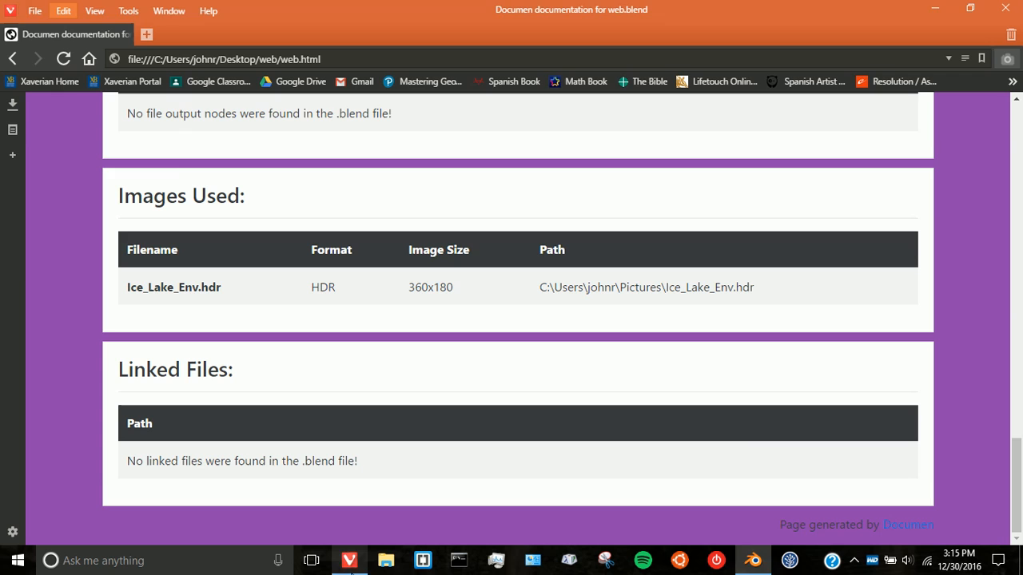
pyautogui.scroll(3)
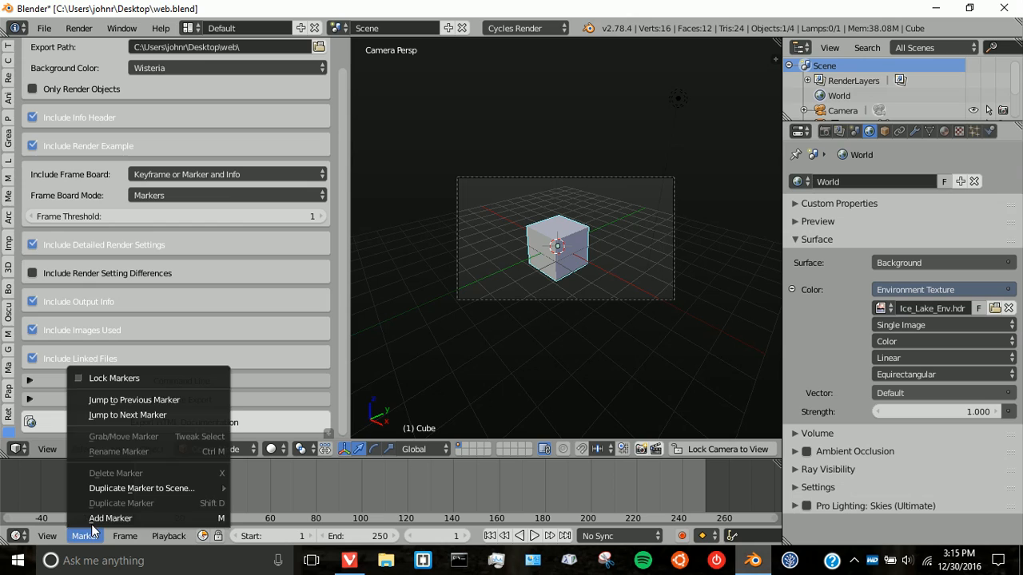
# Step: Add a timeline marker and rename it 'Hello, hi, hola'
pyautogui.click(112, 518)
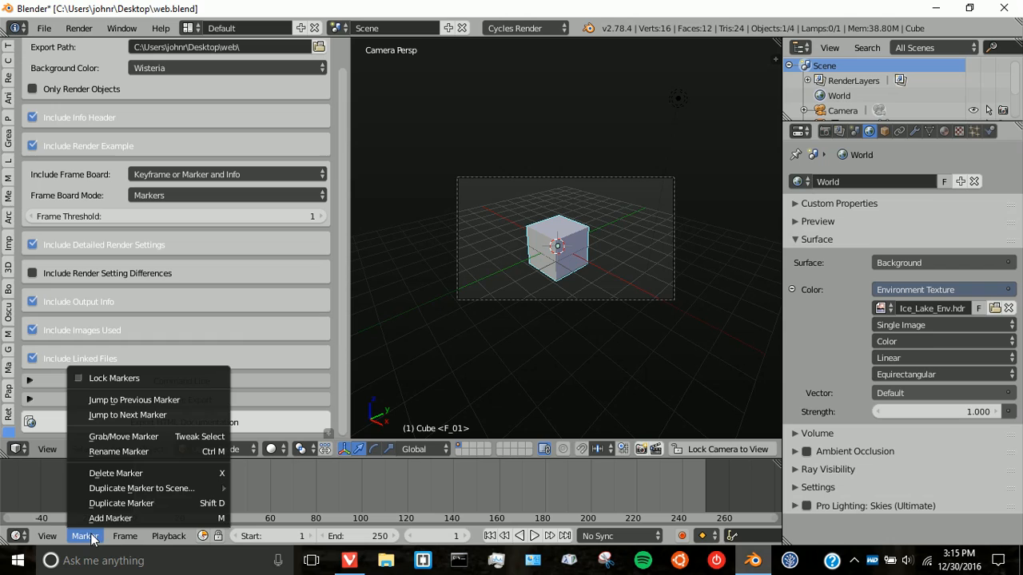
pyautogui.click(118, 451)
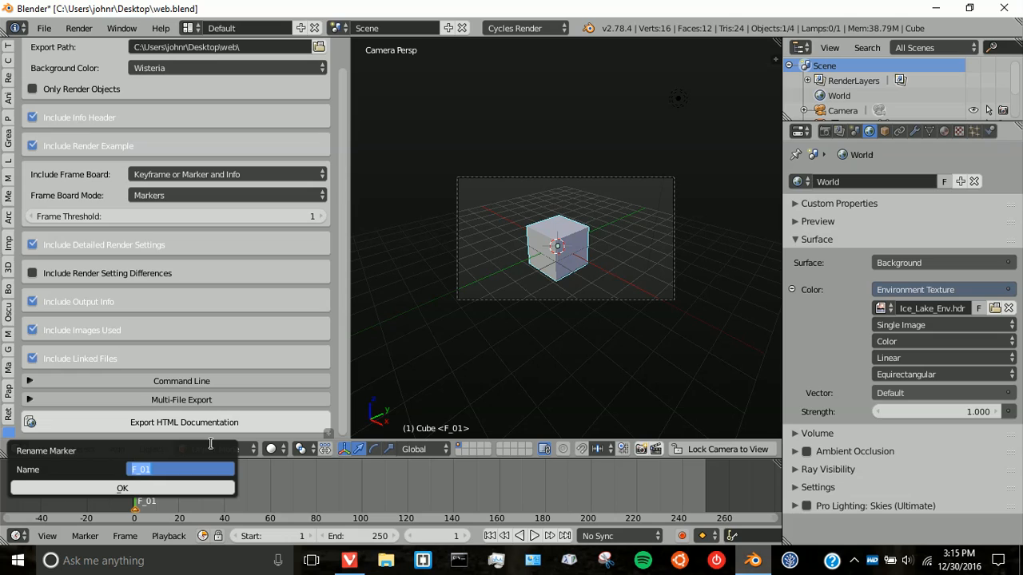
pyautogui.write('Hello, hi,')
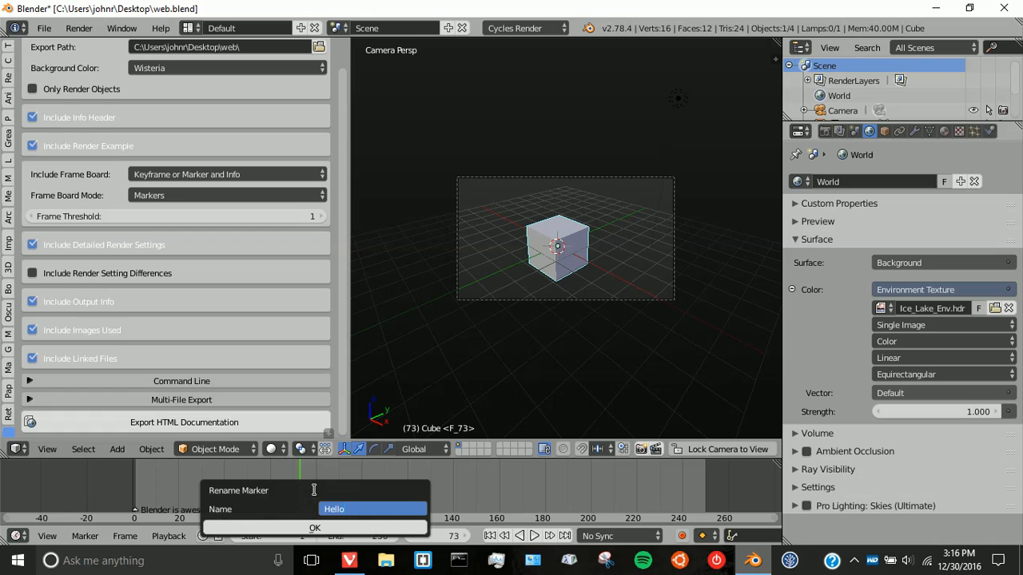
pyautogui.click(317, 527)
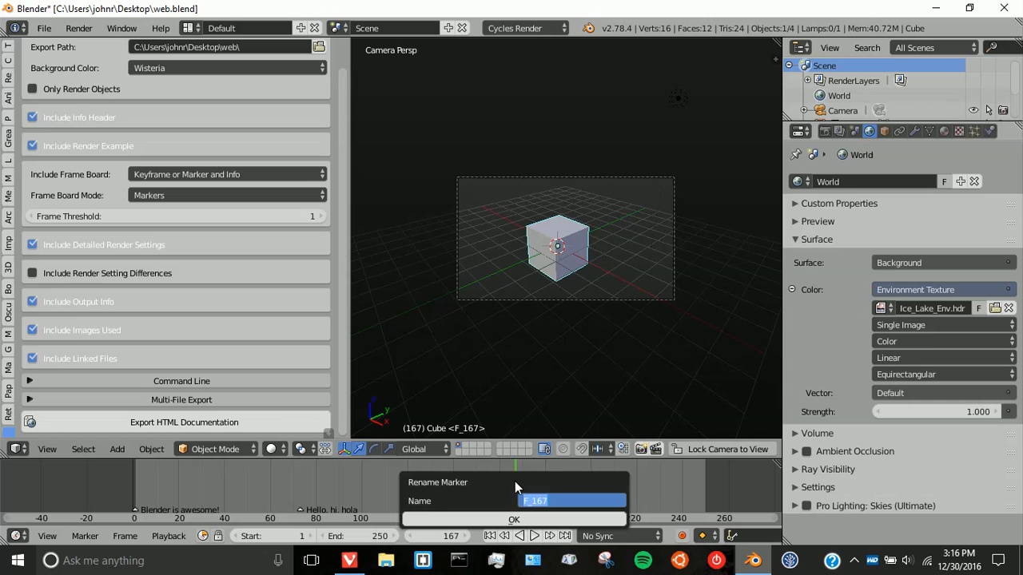
# Step: Name another marker 'This is awesome'
pyautogui.write('This is awesome')
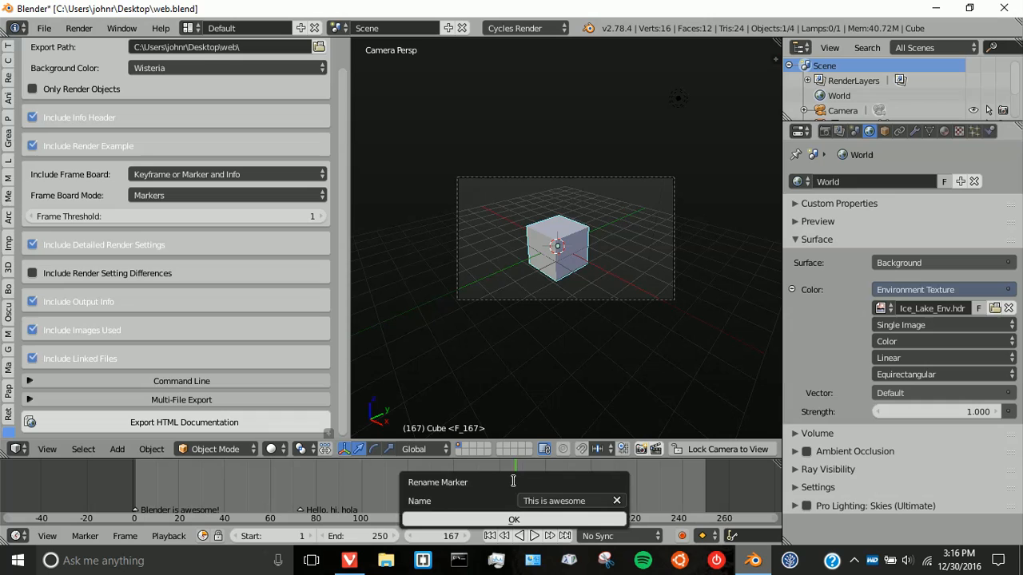
pyautogui.click(515, 520)
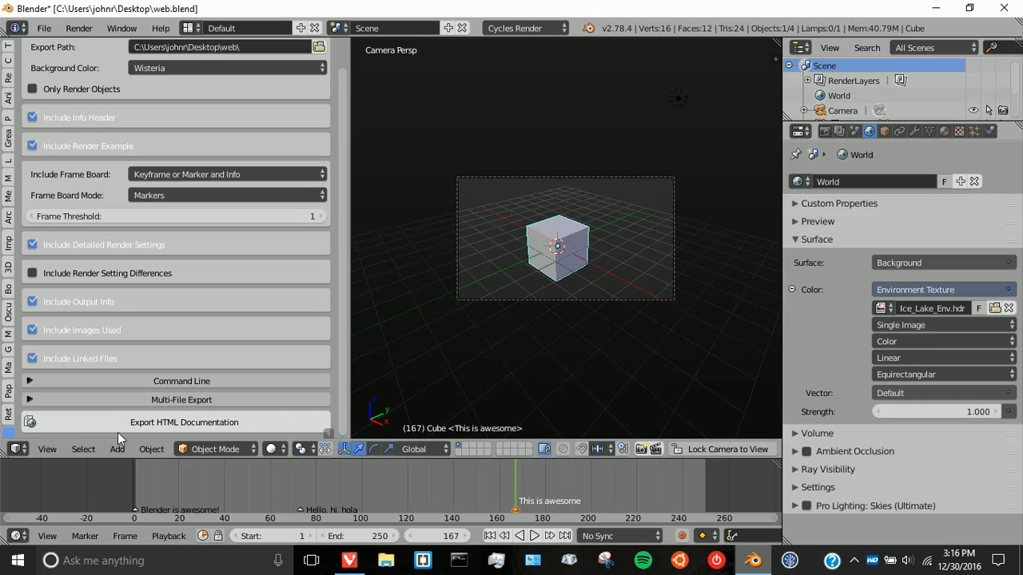
# Step: Re-export the documentation and review the Frame Board listing each marker's frame, time and note
pyautogui.click(184, 422)
pyautogui.write('hiu')
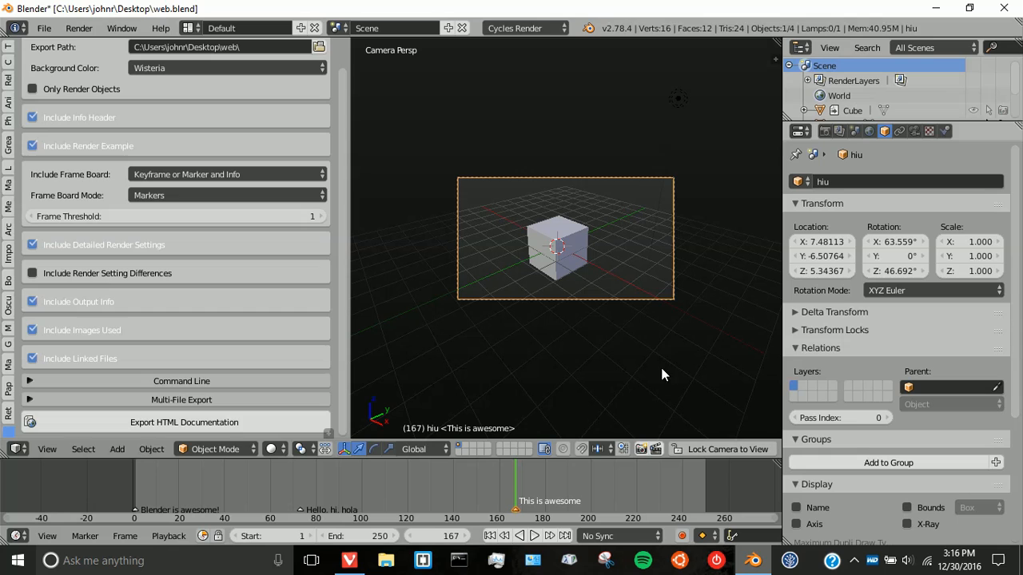
pyautogui.click(184, 422)
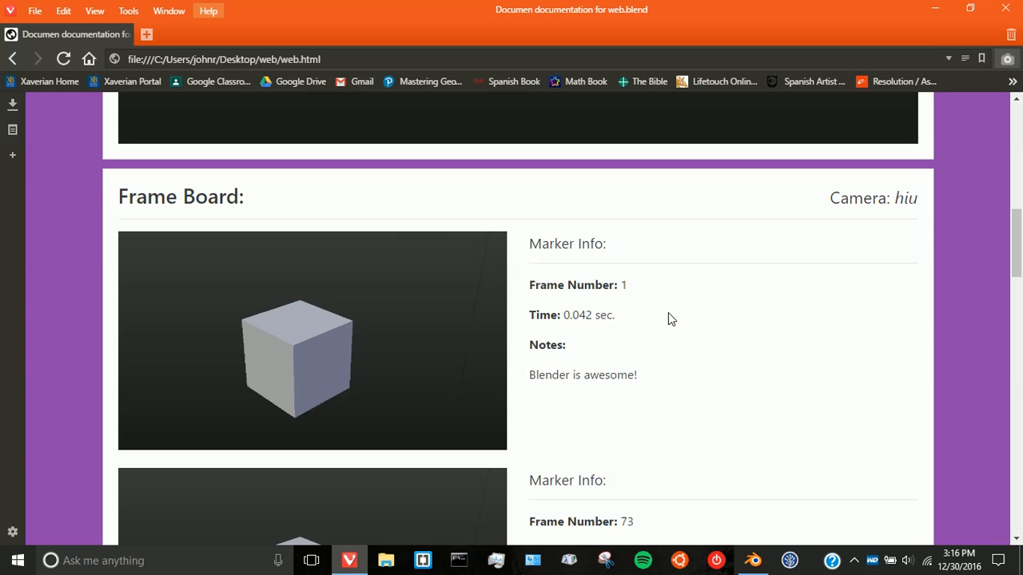
pyautogui.moveTo(543, 328)
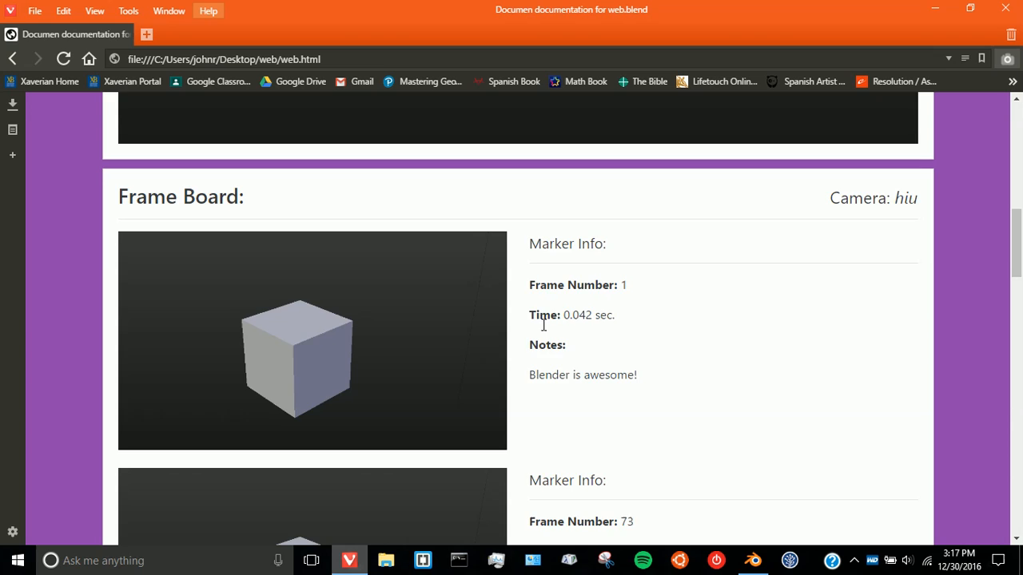
pyautogui.scroll(-3)
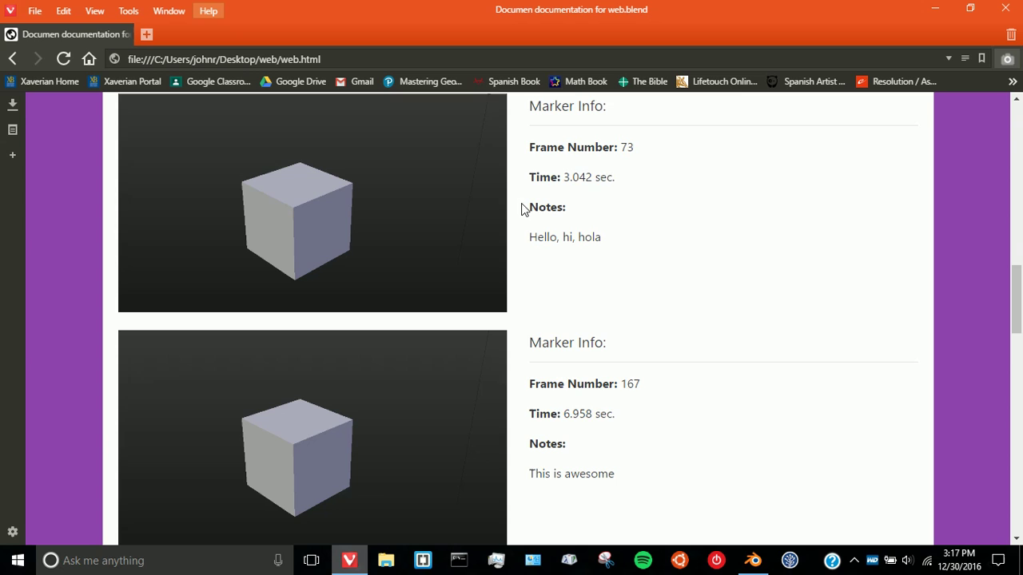
pyautogui.scroll(-3)
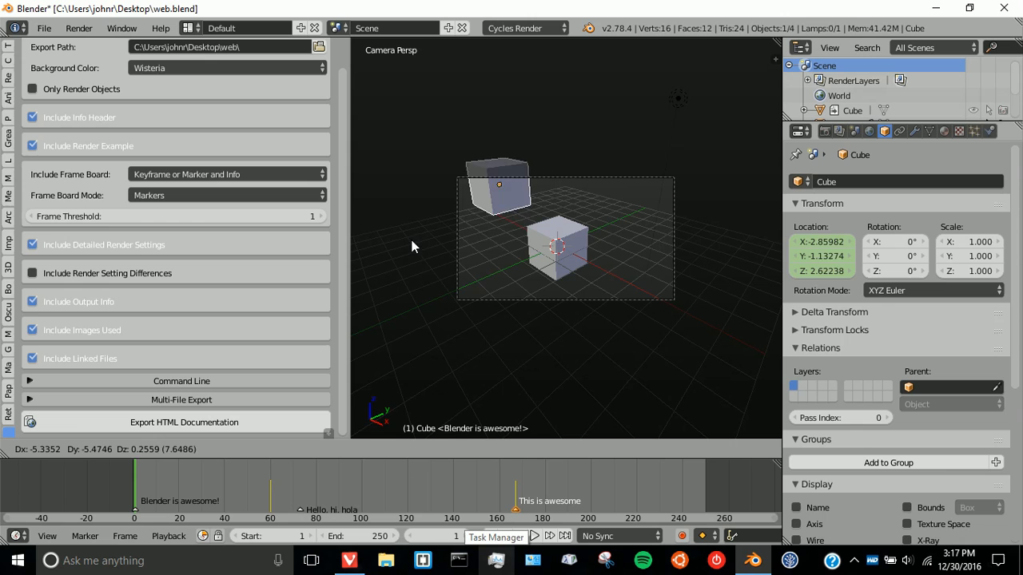
# Step: Re-export the HTML documentation so the render example shows both cubes
pyautogui.click(182, 422)
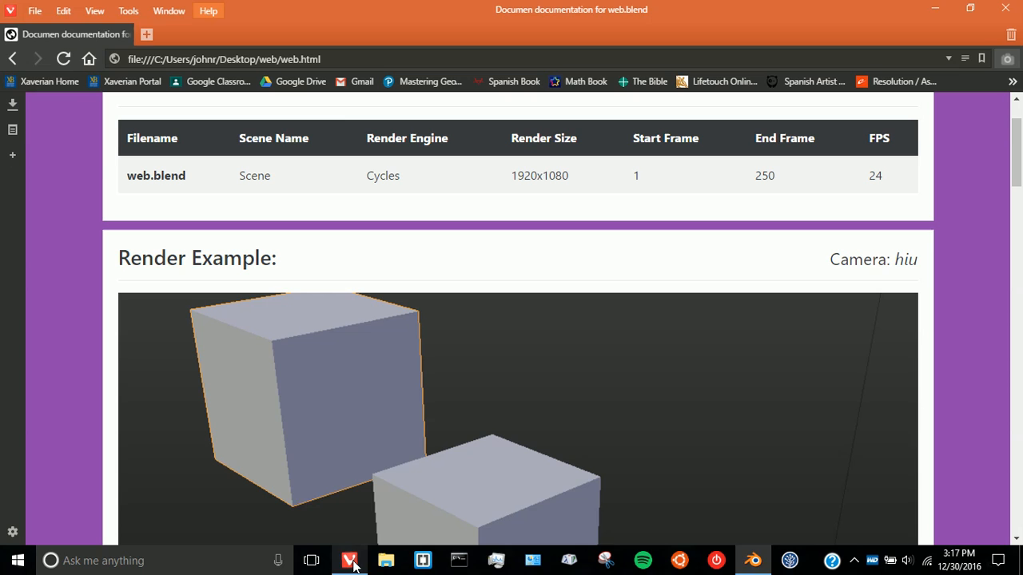
pyautogui.scroll(-3)
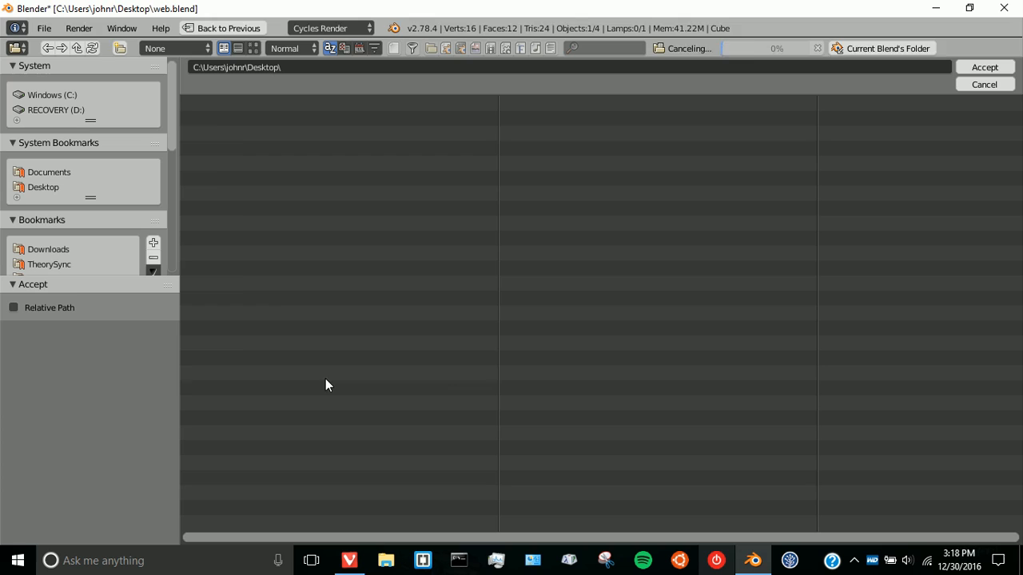
# Step: Set Files Directory to the Desktop, filter by 'test', and export the multi-file documentation index
pyautogui.click(985, 67)
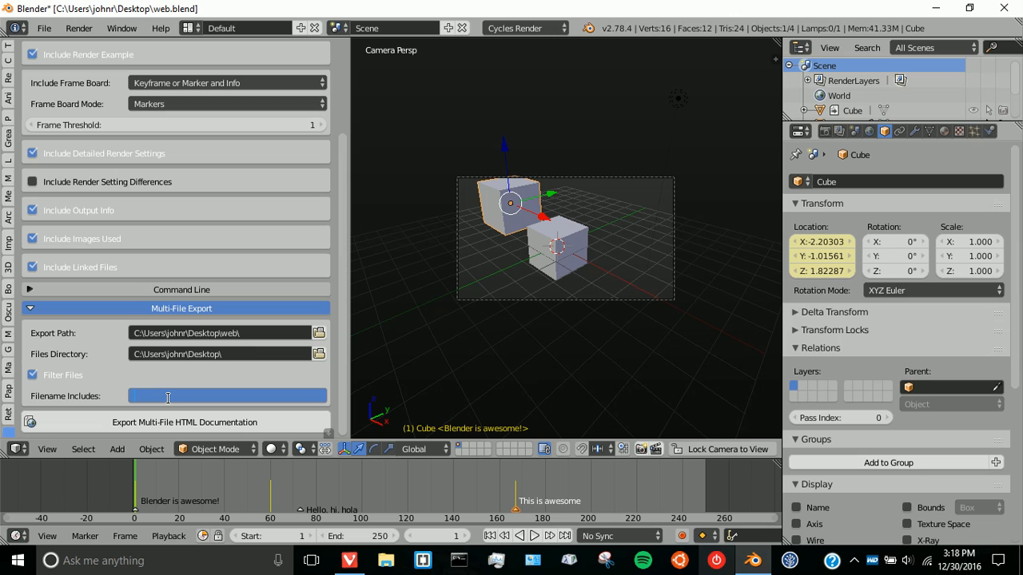
pyautogui.write('test')
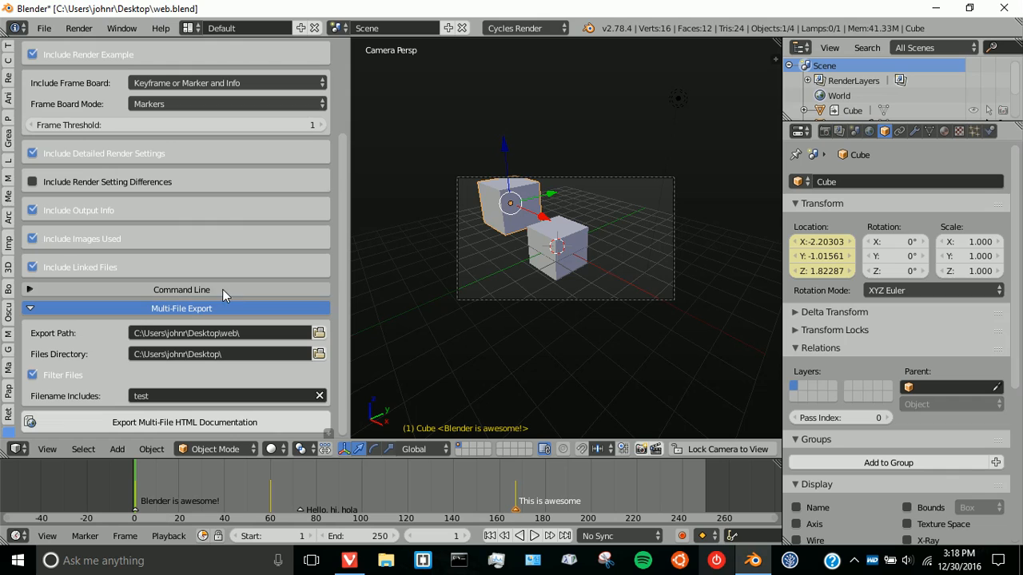
pyautogui.moveTo(273, 239)
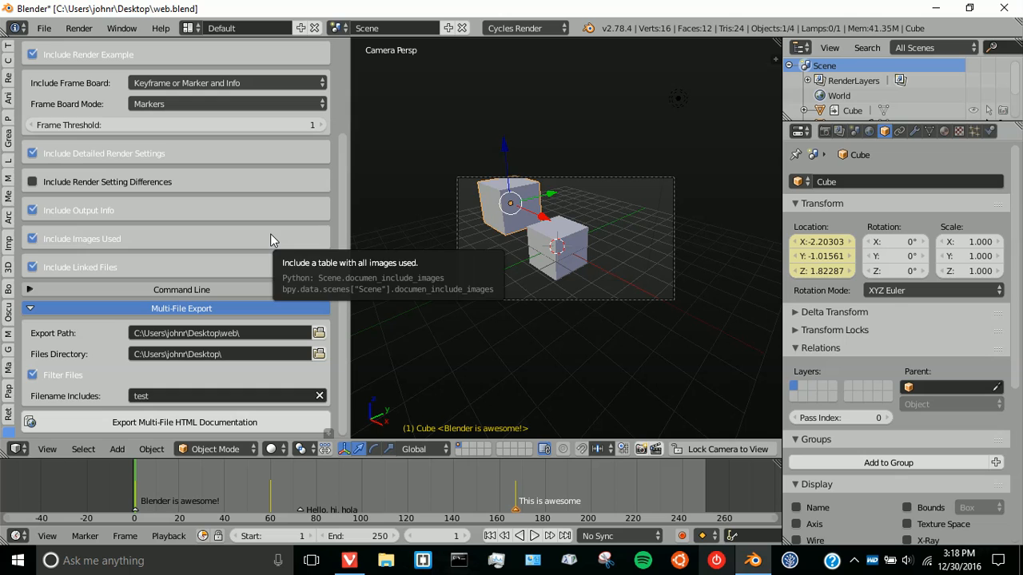
pyautogui.click(186, 422)
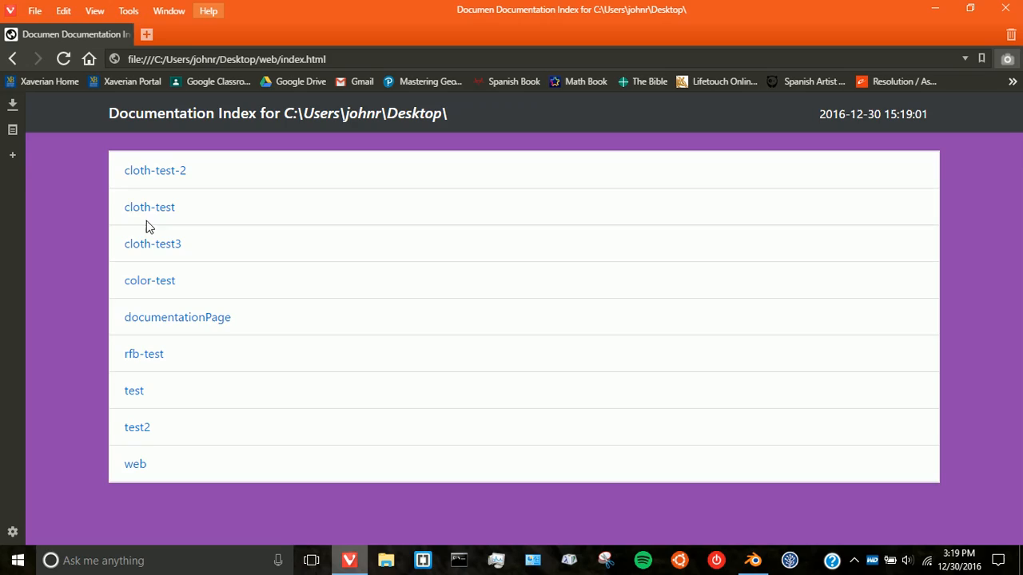
# Step: Open the cloth-test-2 entry from the documentation index
pyautogui.click(153, 169)
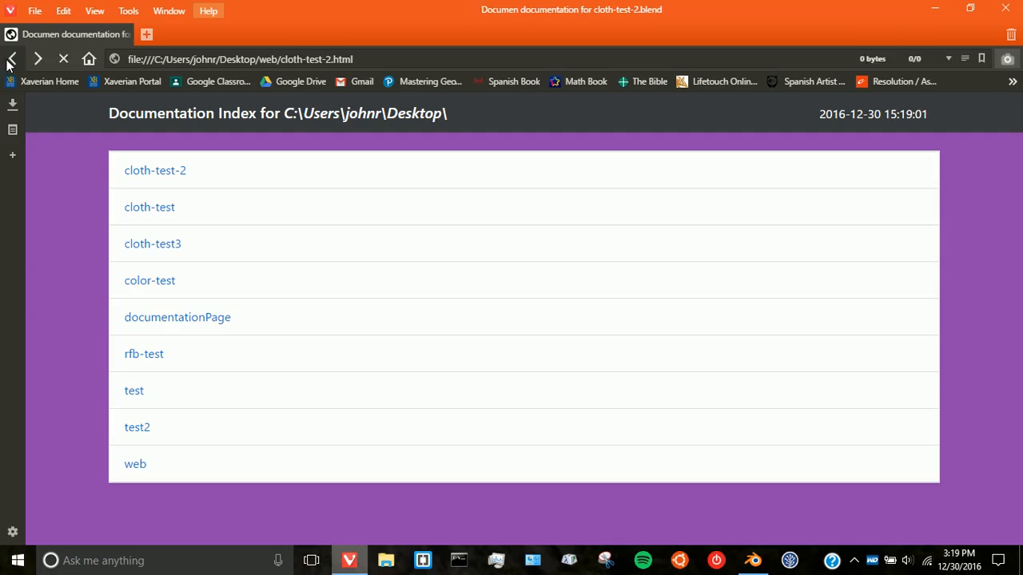